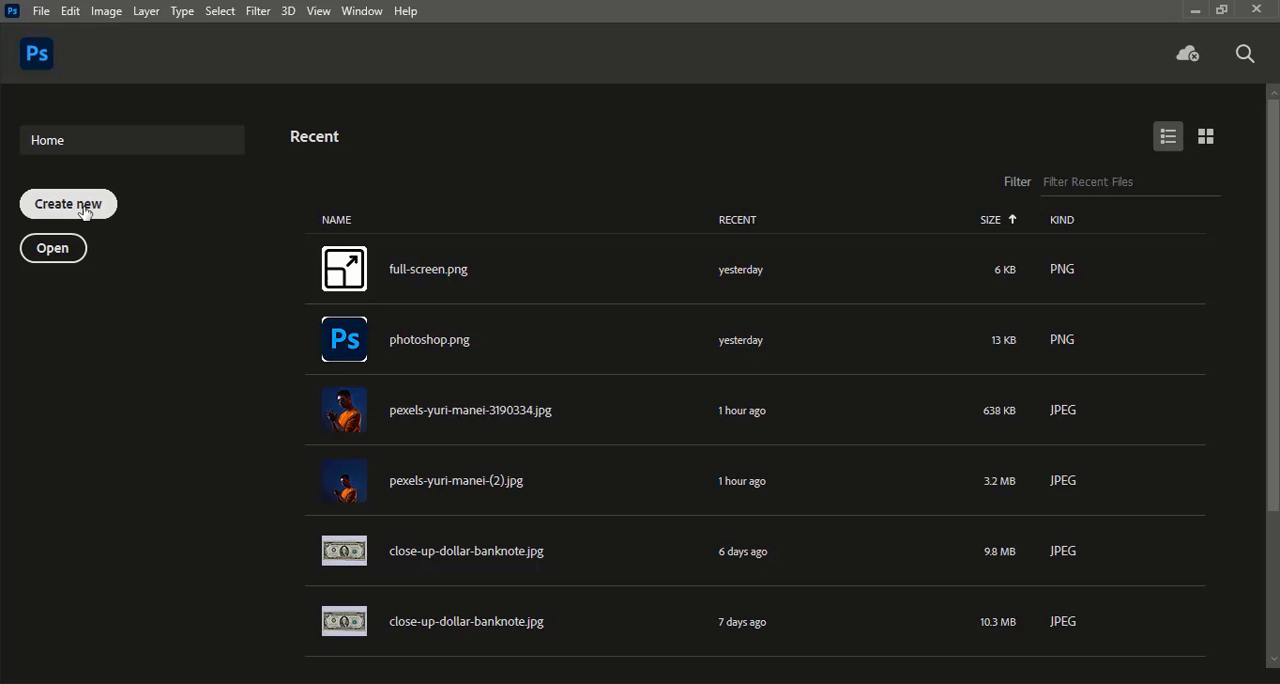
Create a 1280×720 px document with a transparent background.
left_click(68, 204)
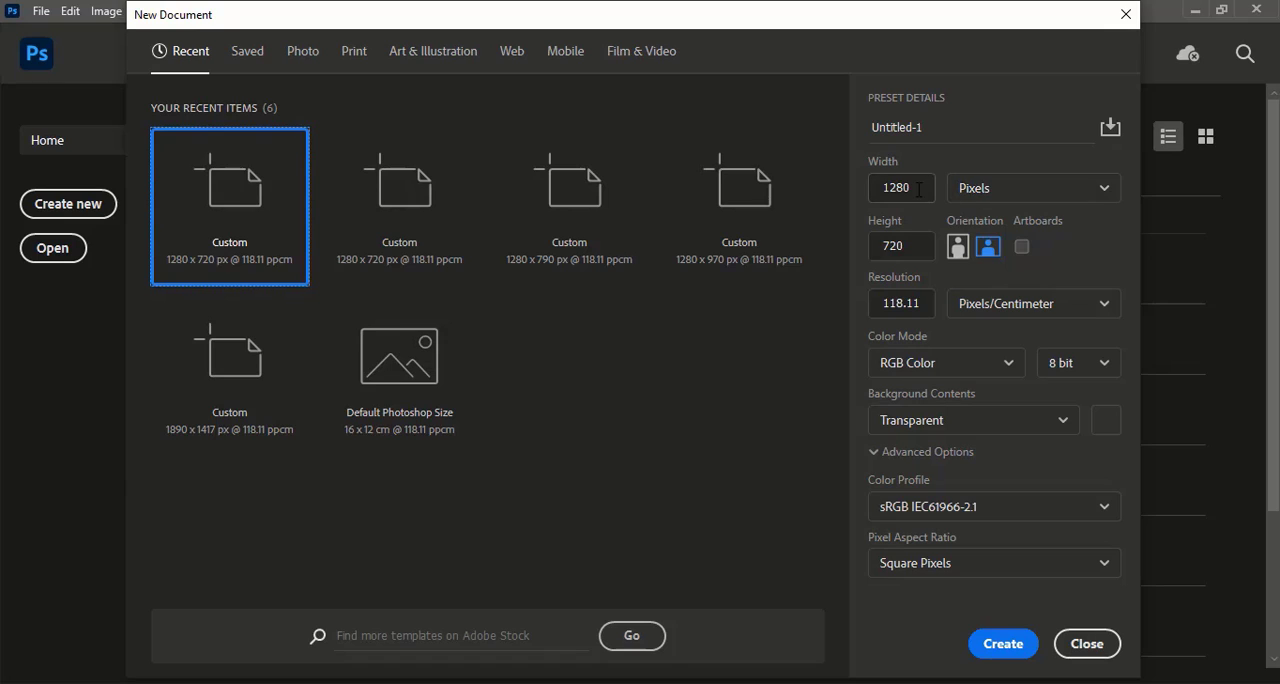
left_click(900, 246)
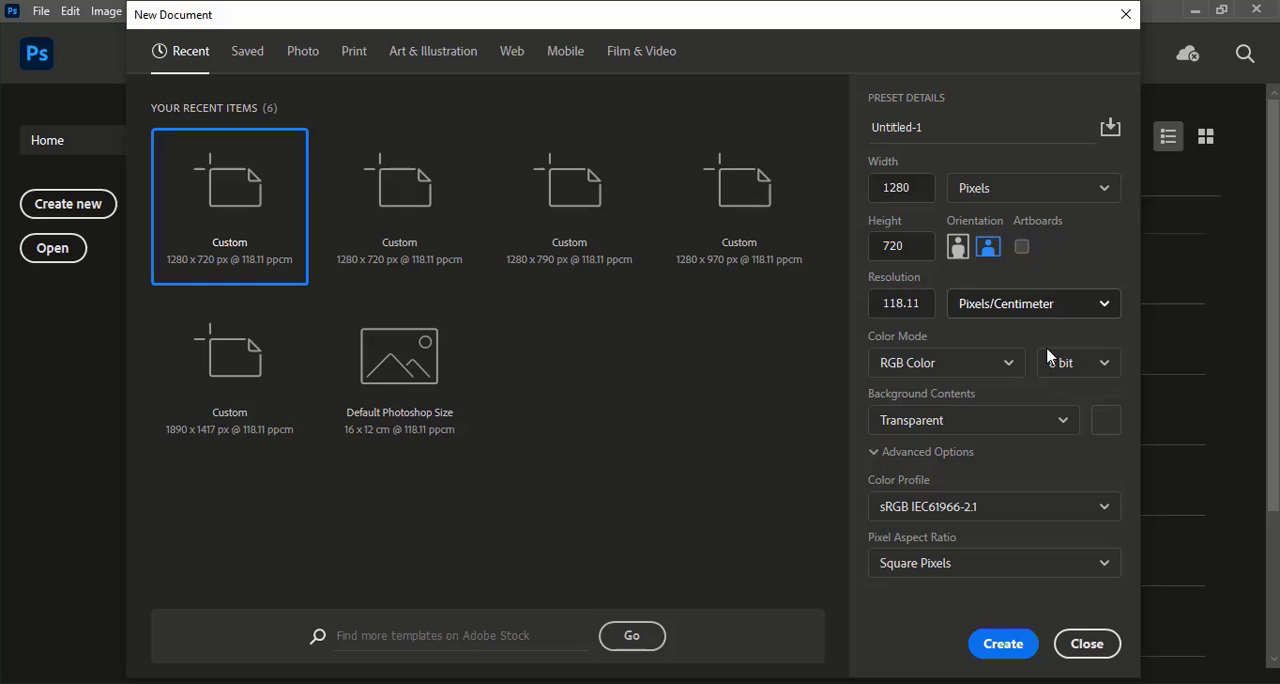
left_click(972, 420)
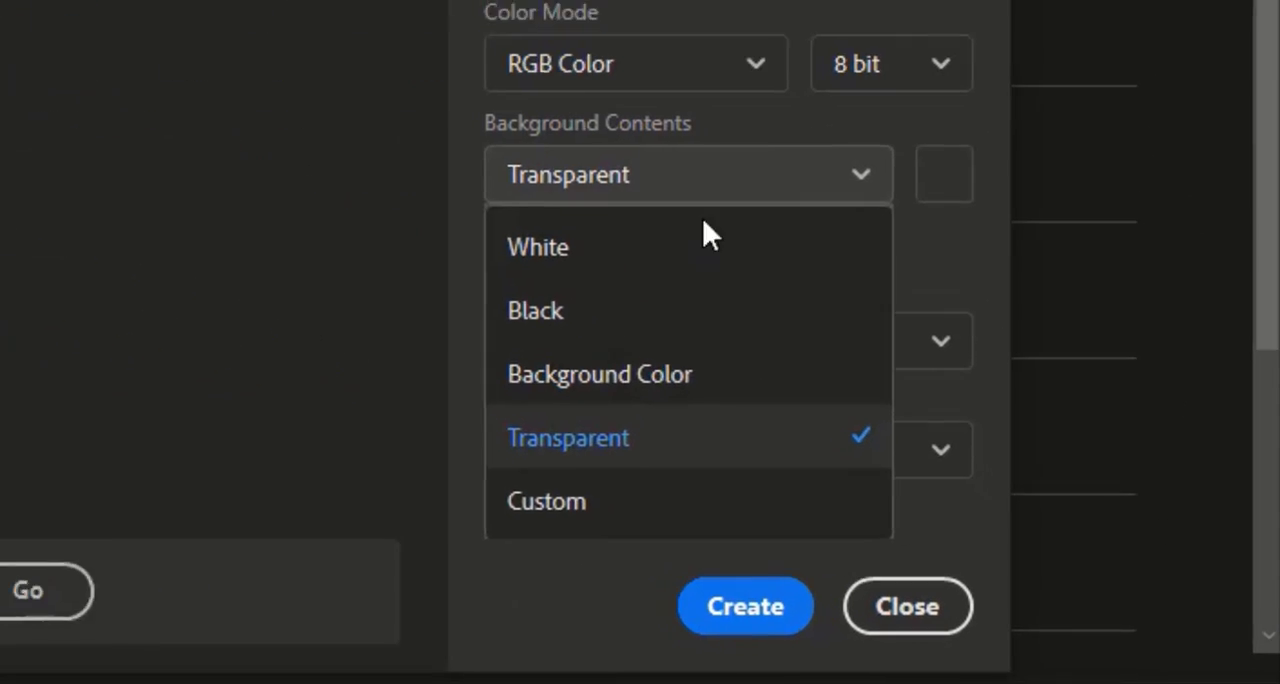
left_click(537, 247)
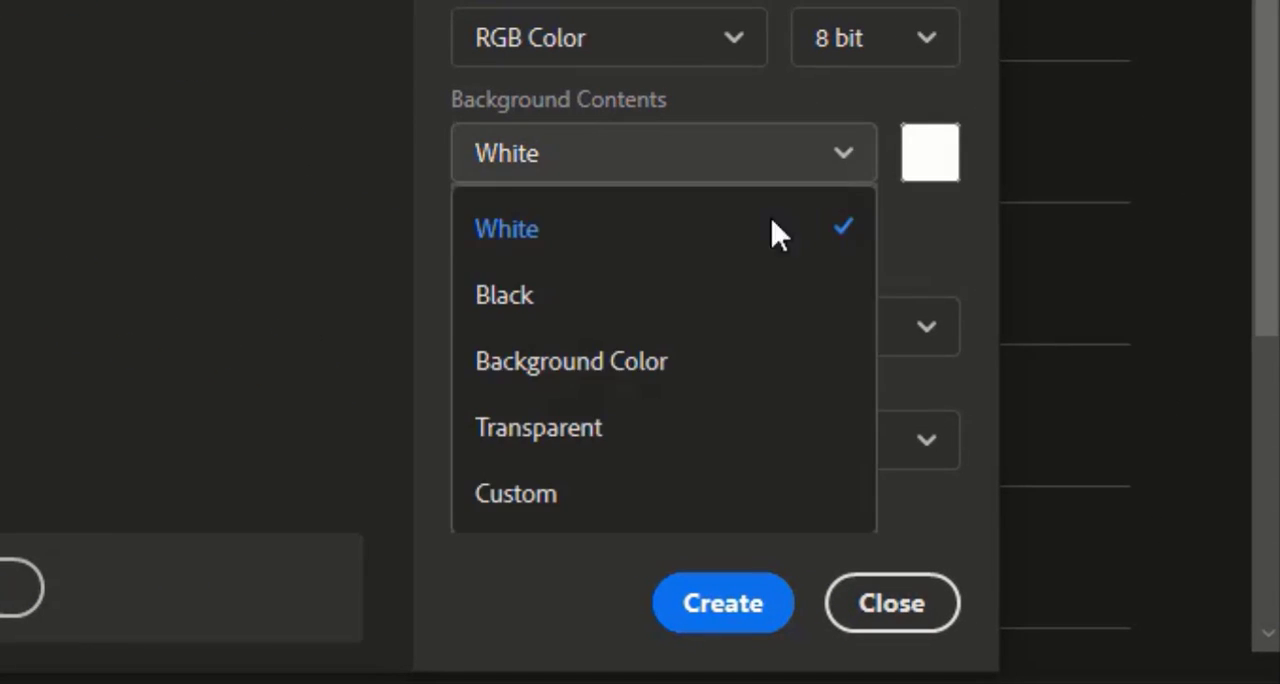
left_click(538, 427)
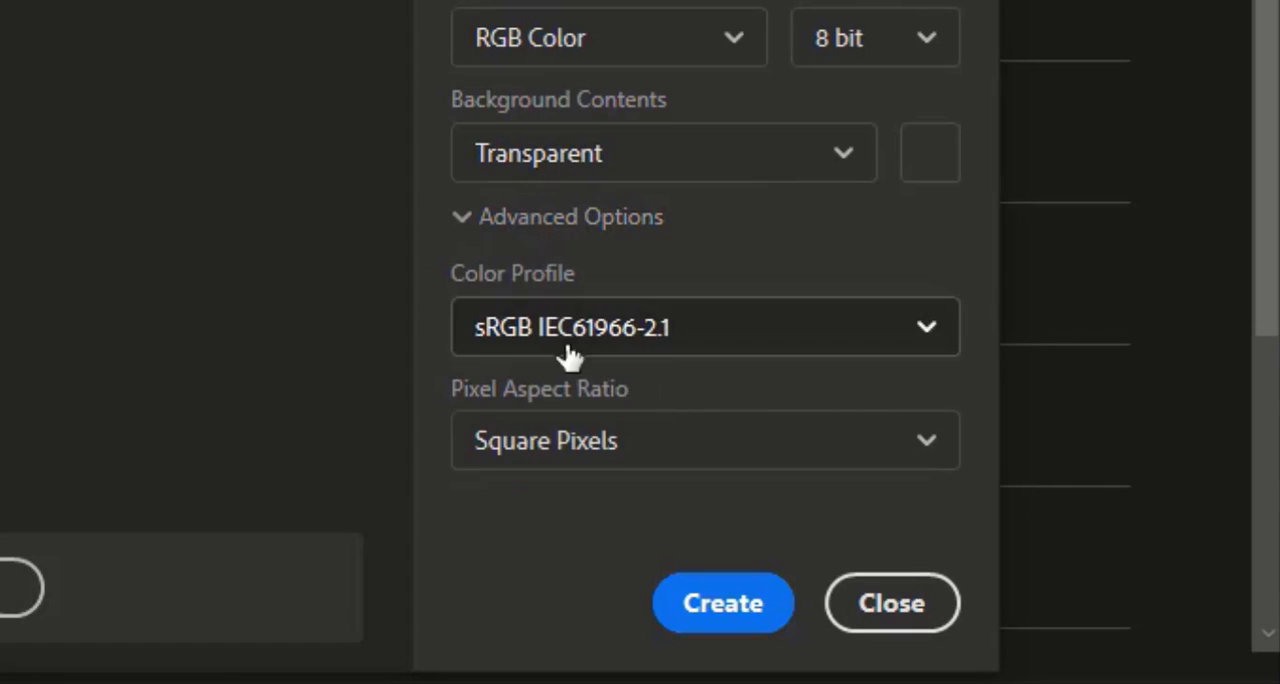
left_click(721, 603)
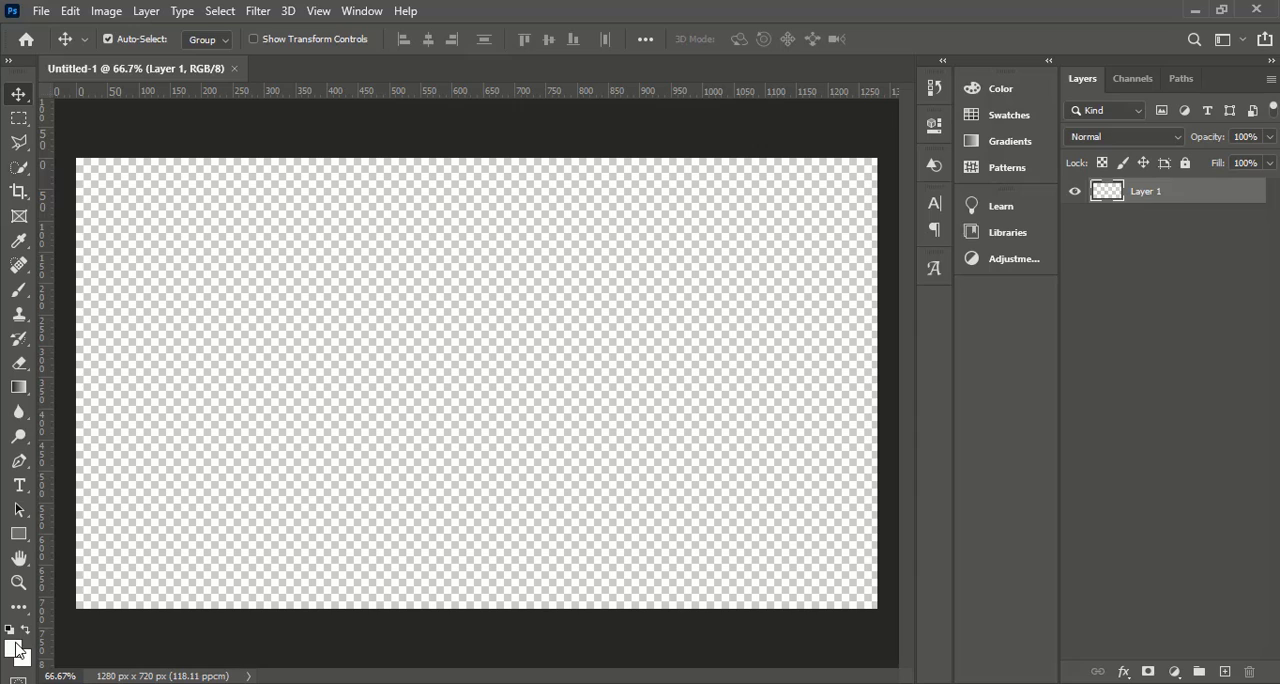
Set the foreground colour to black (000000) and select the Rectangle tool.
left_click(10, 643)
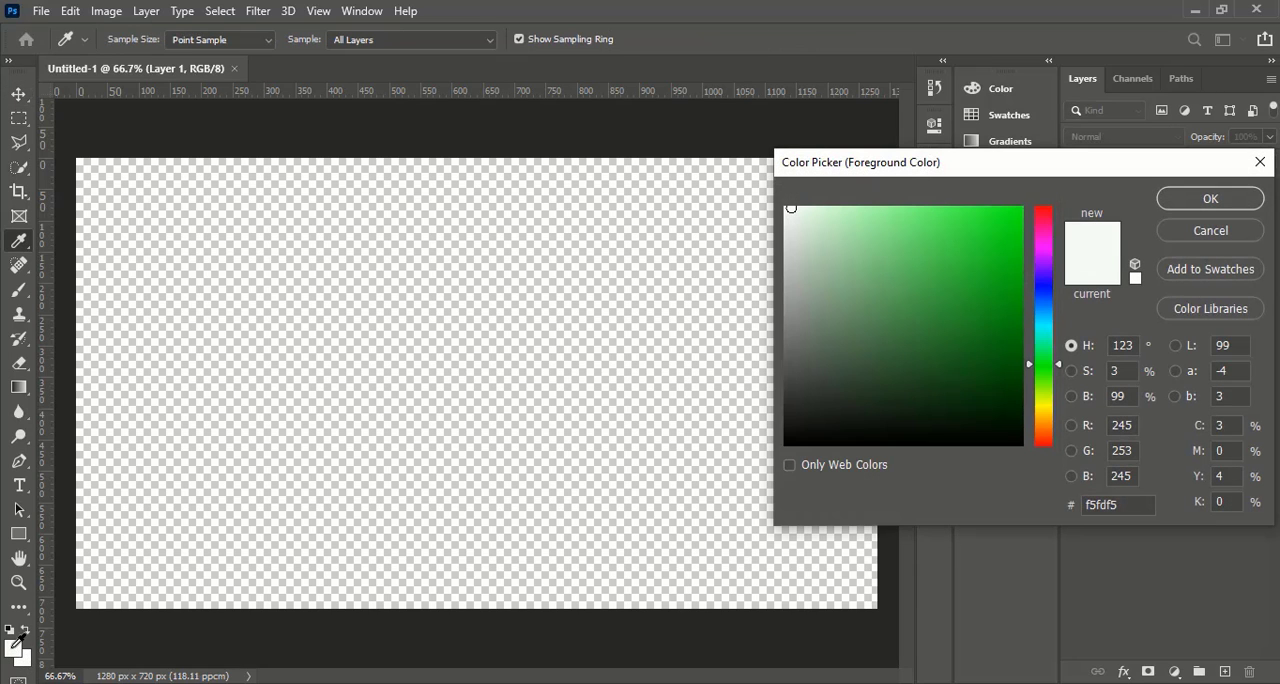
left_click(787, 442)
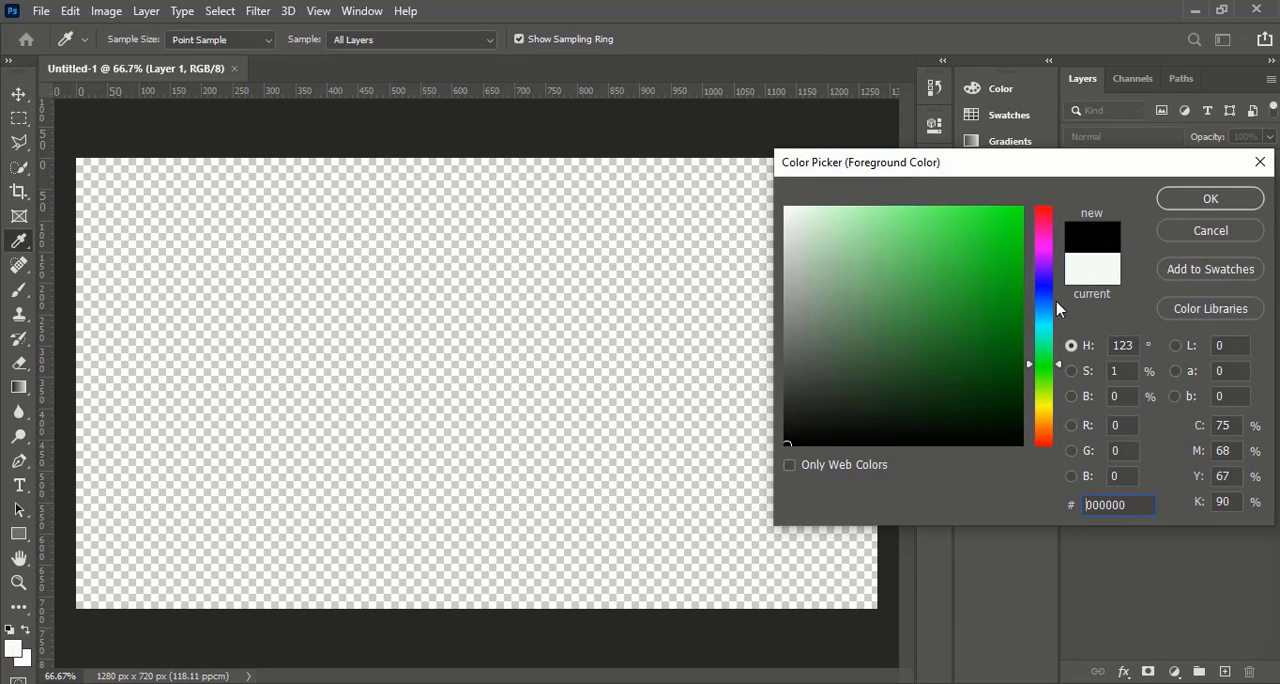
left_click(1210, 230)
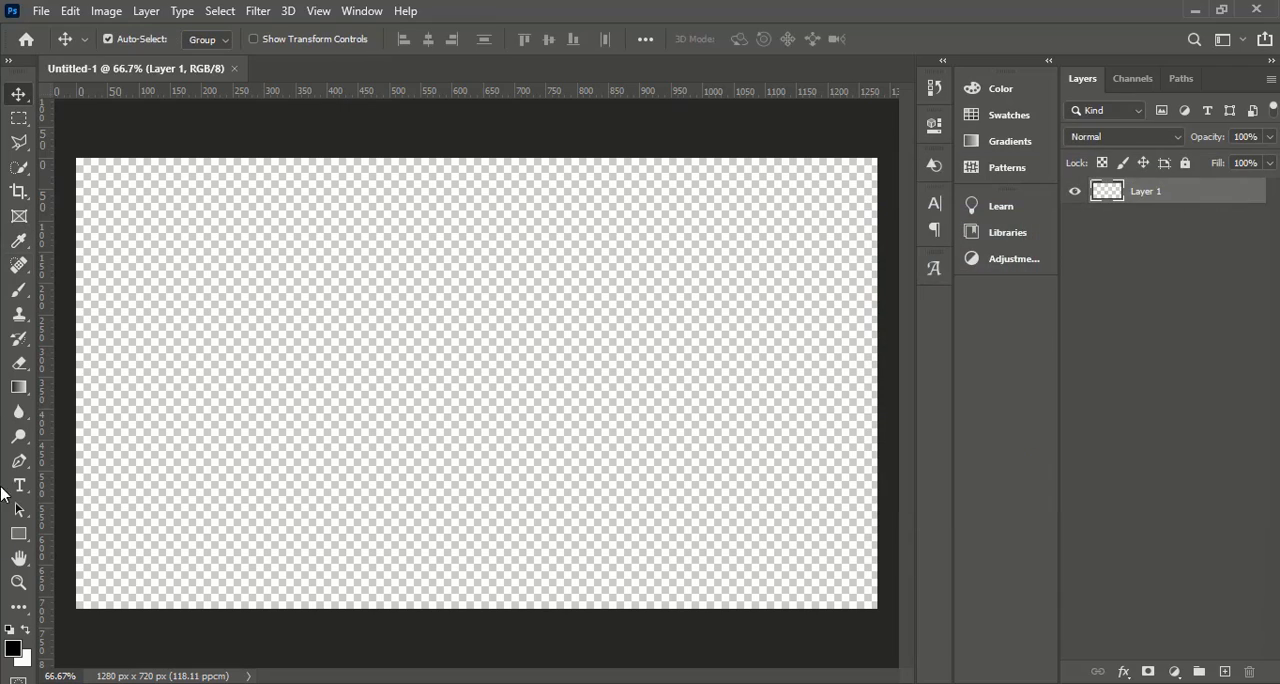
left_click(14, 536)
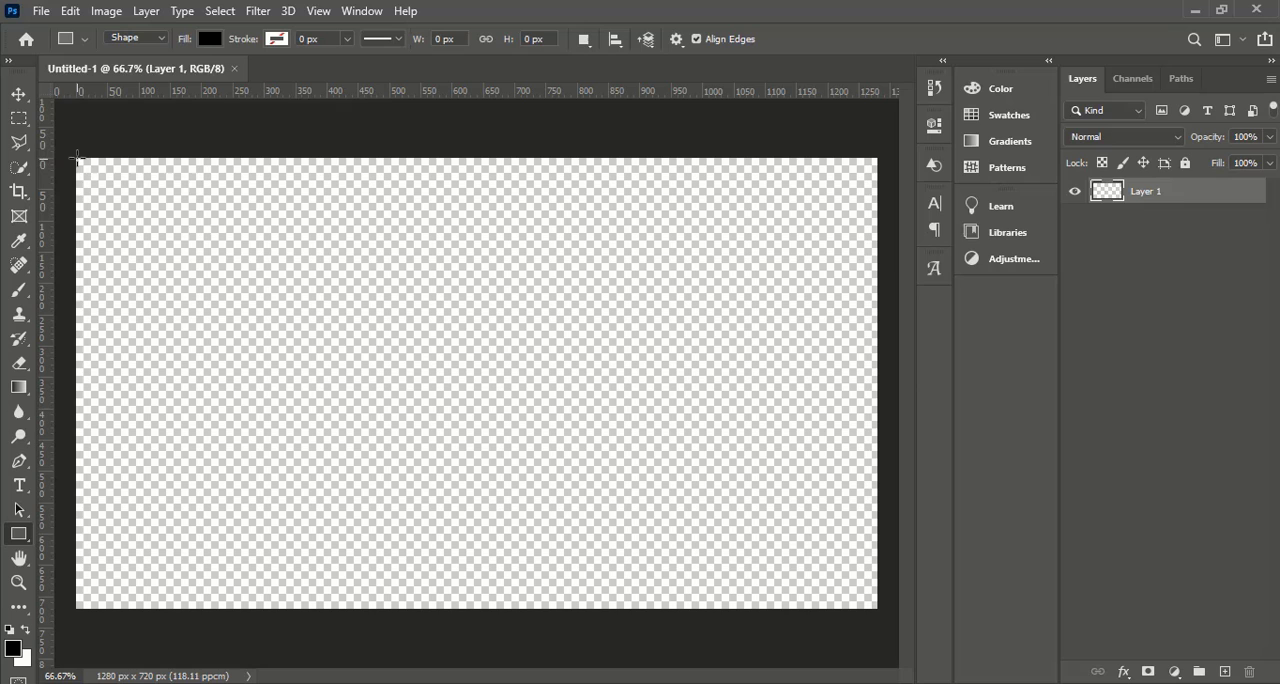
Draw a black rectangle spanning the full canvas.
left_click_drag(78, 158, 868, 632)
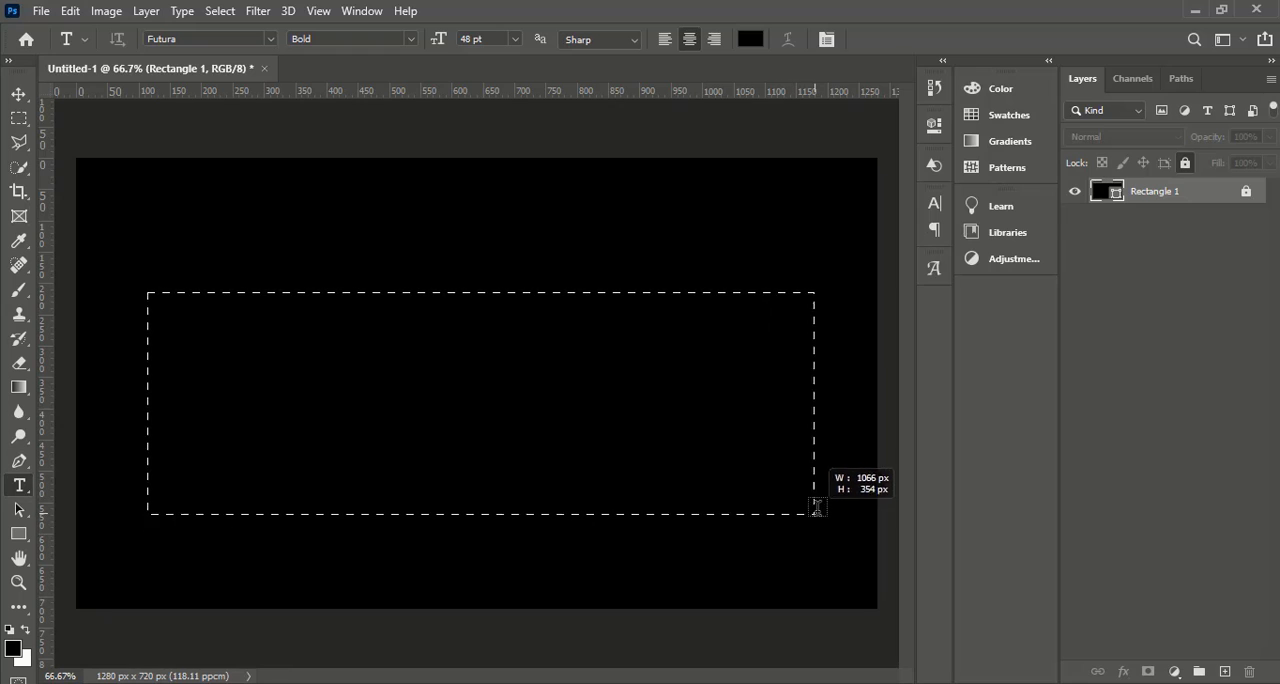
Type 'GRADIENT' in Futura Bold and commit the text.
type("GRADIENT")
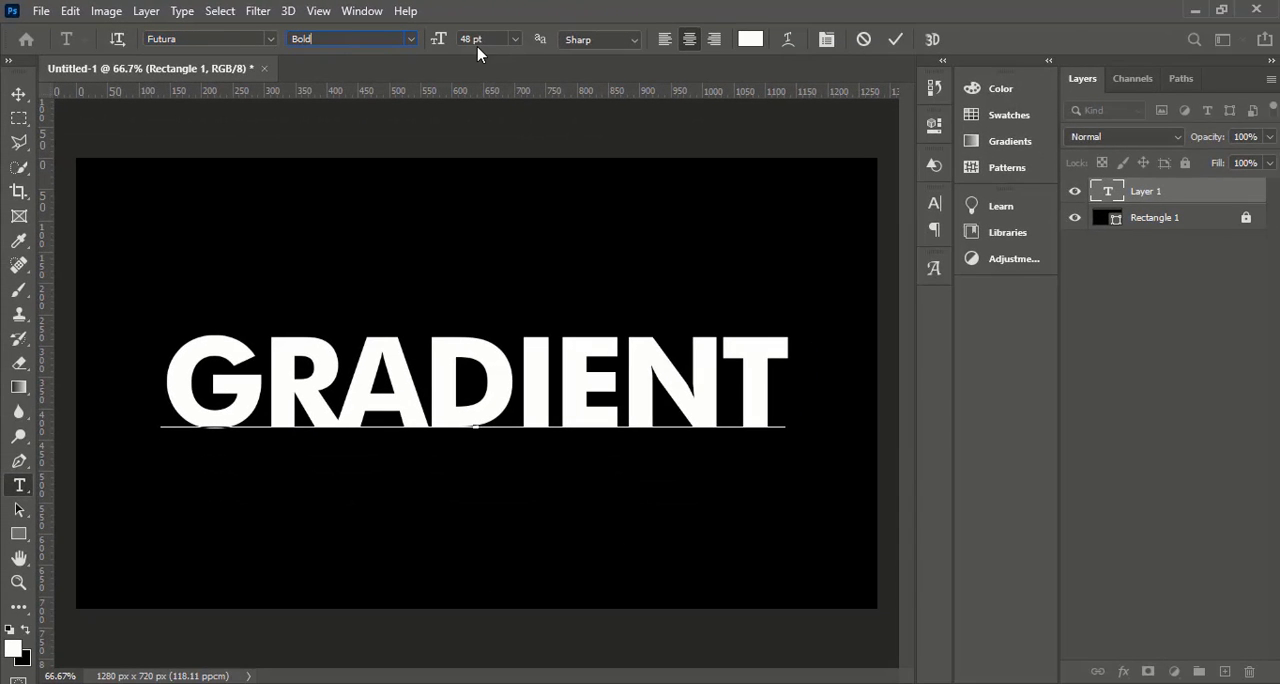
left_click(485, 39)
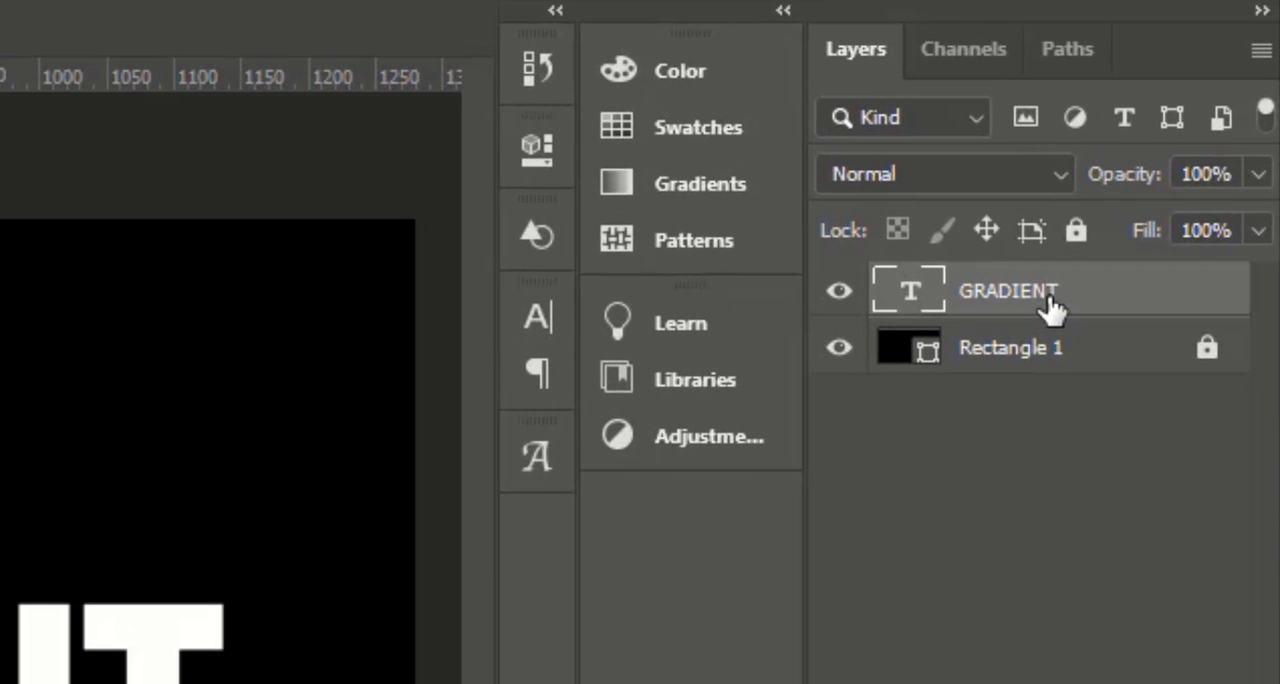
Enable Gradient Overlay on the GRADIENT layer and open its gradient for editing.
double_click(1008, 290)
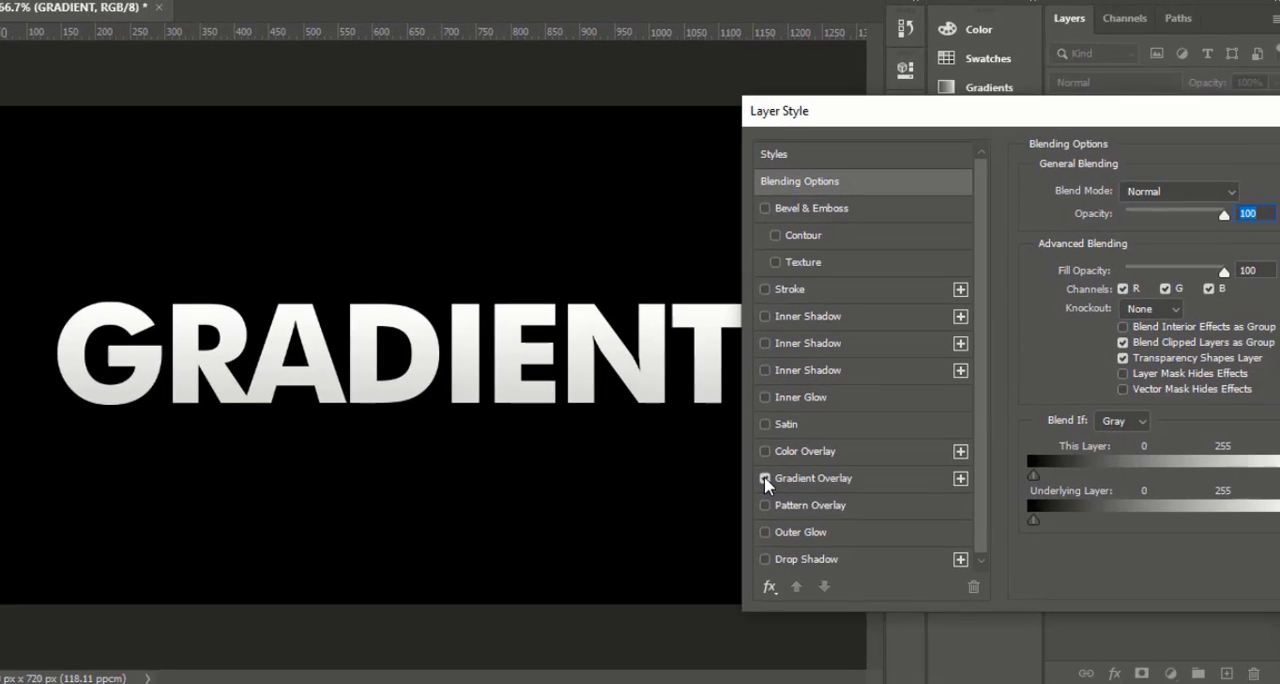
left_click(760, 477)
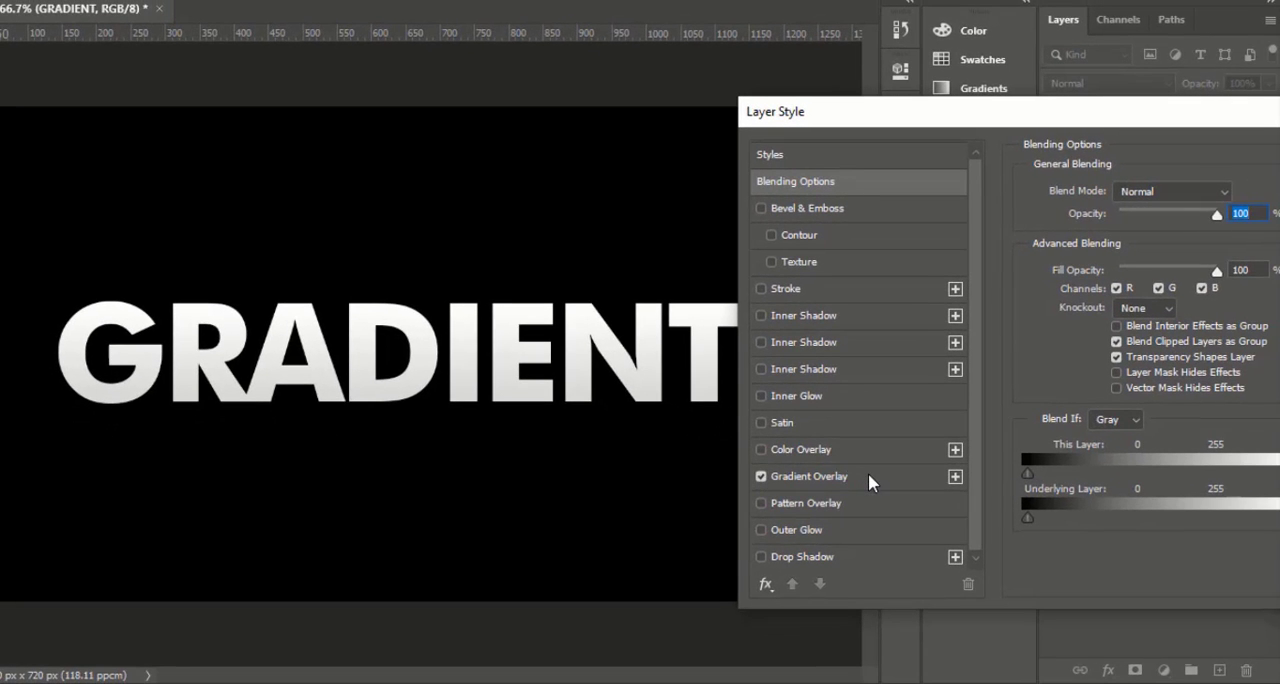
left_click(810, 476)
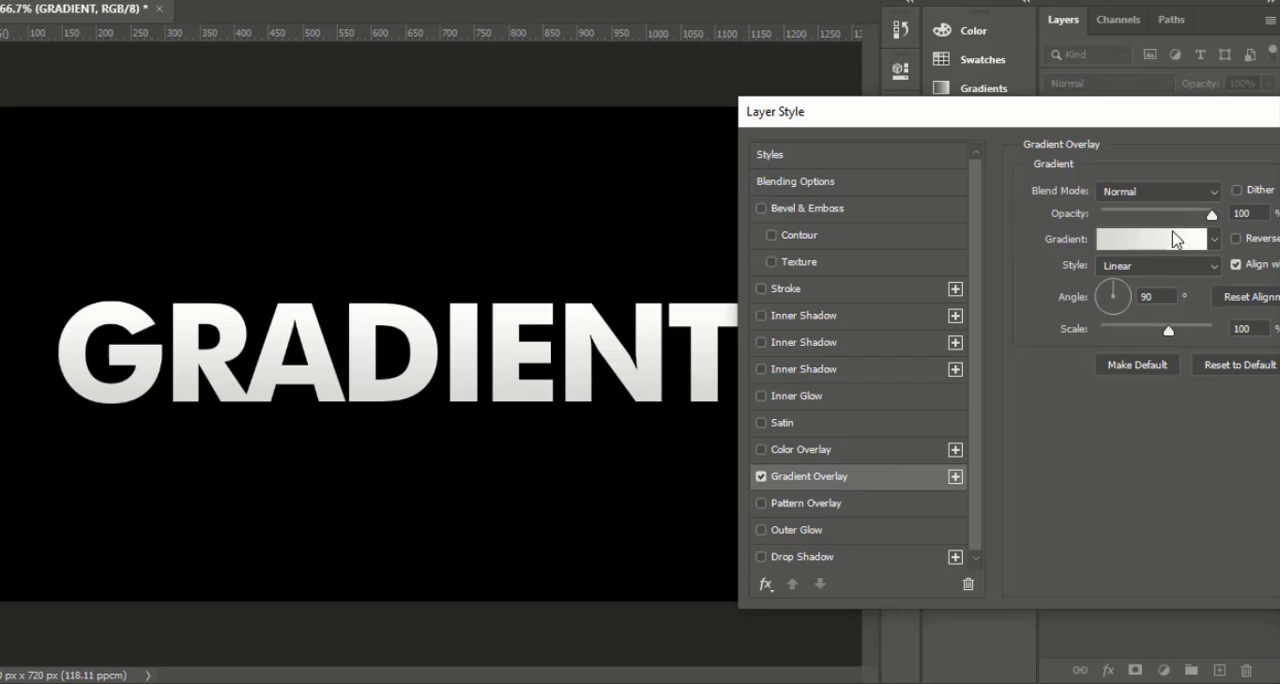
left_click(1151, 238)
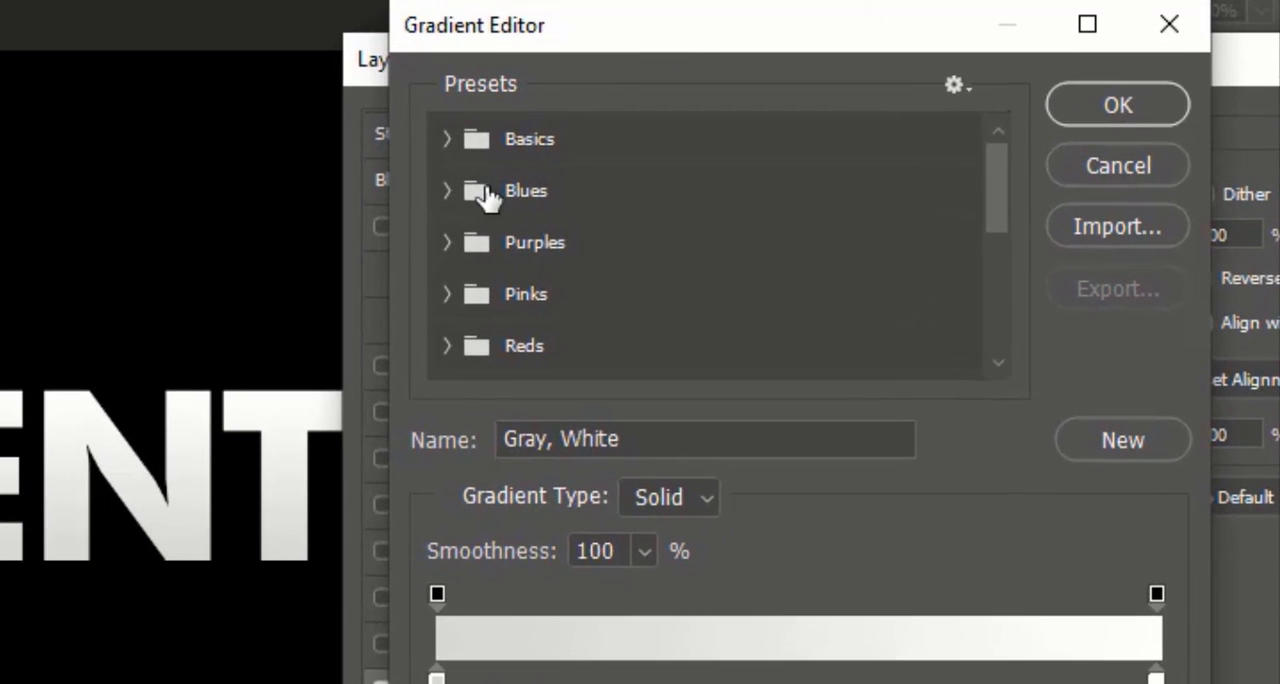
mouse_move(525, 150)
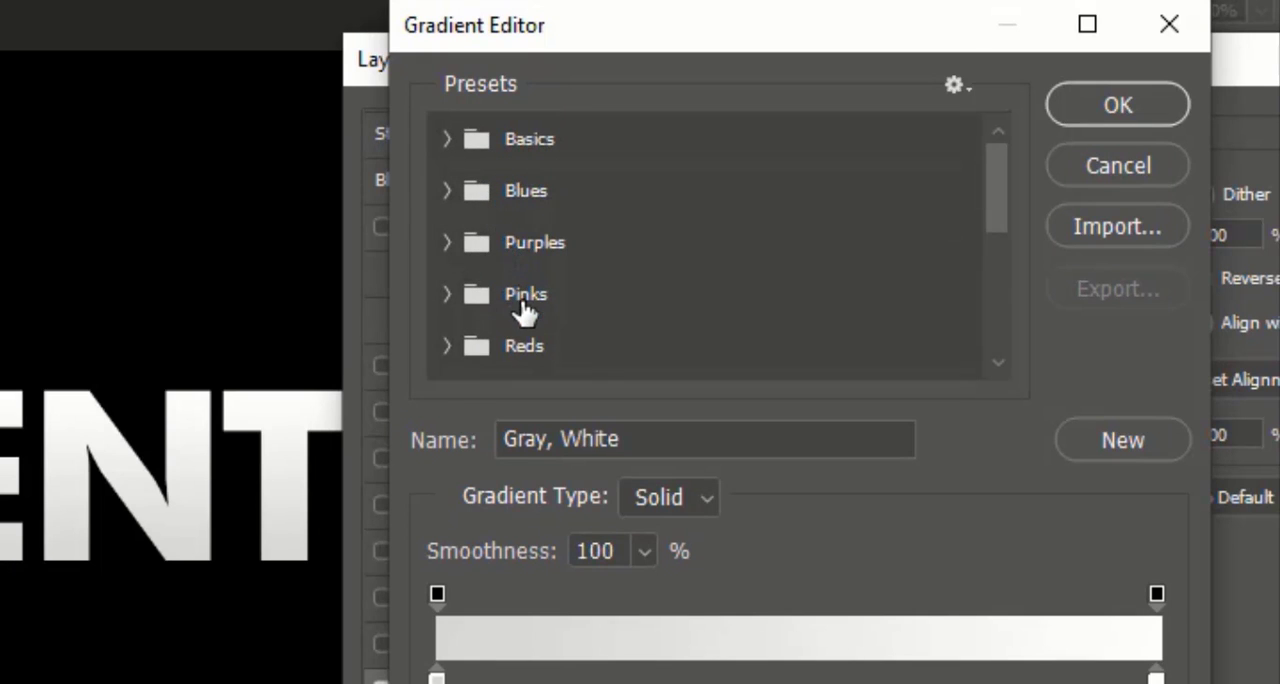
Try the Blue_13 and Blue_24 presets, settling on Blue_16.
scroll("down", 3)
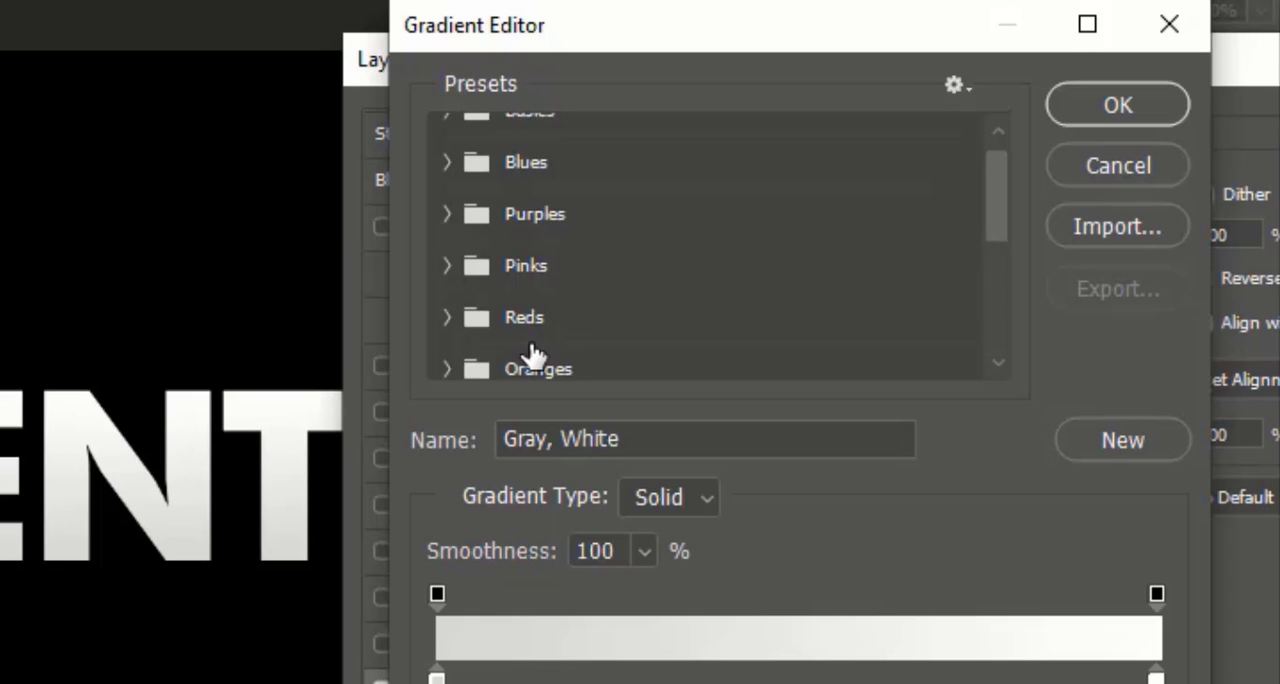
scroll("down", 3)
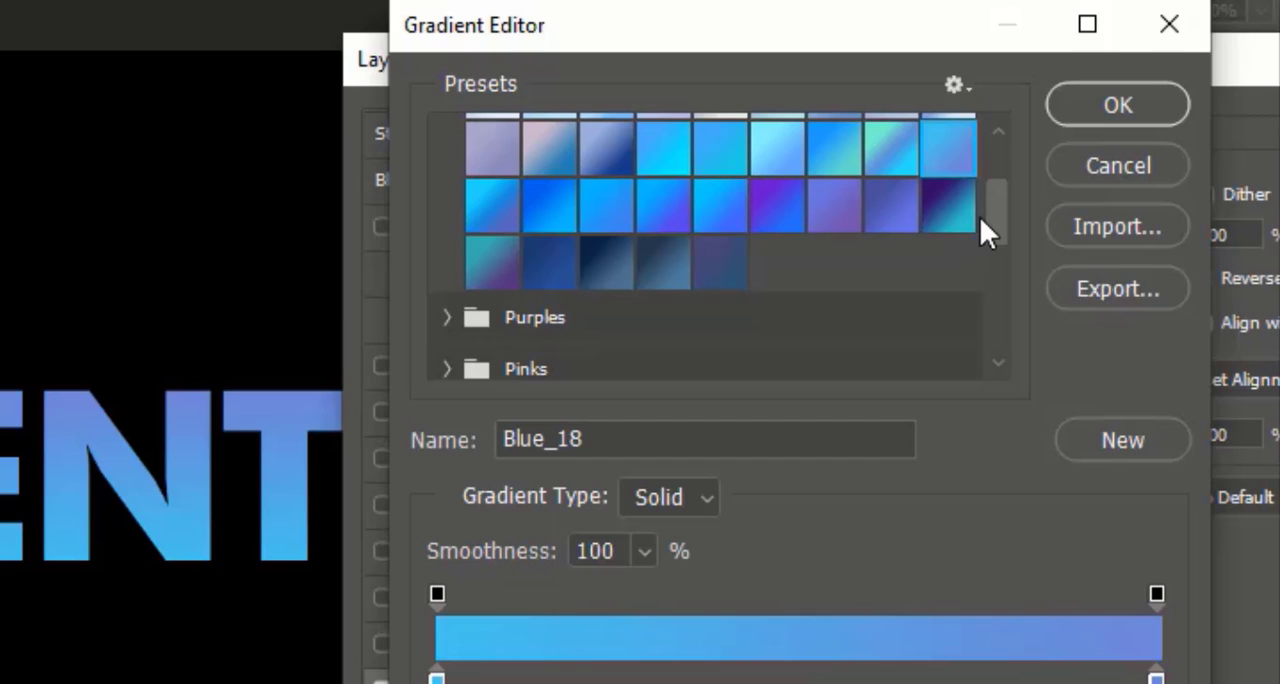
left_click(680, 155)
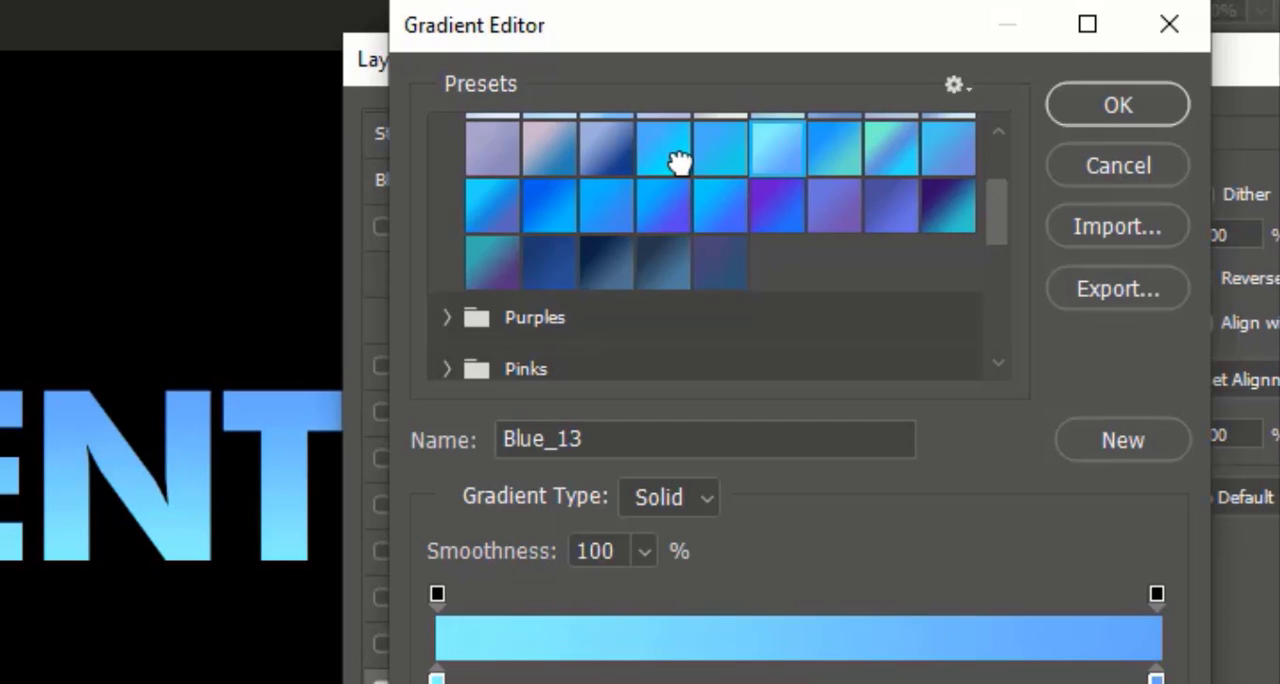
left_click(779, 206)
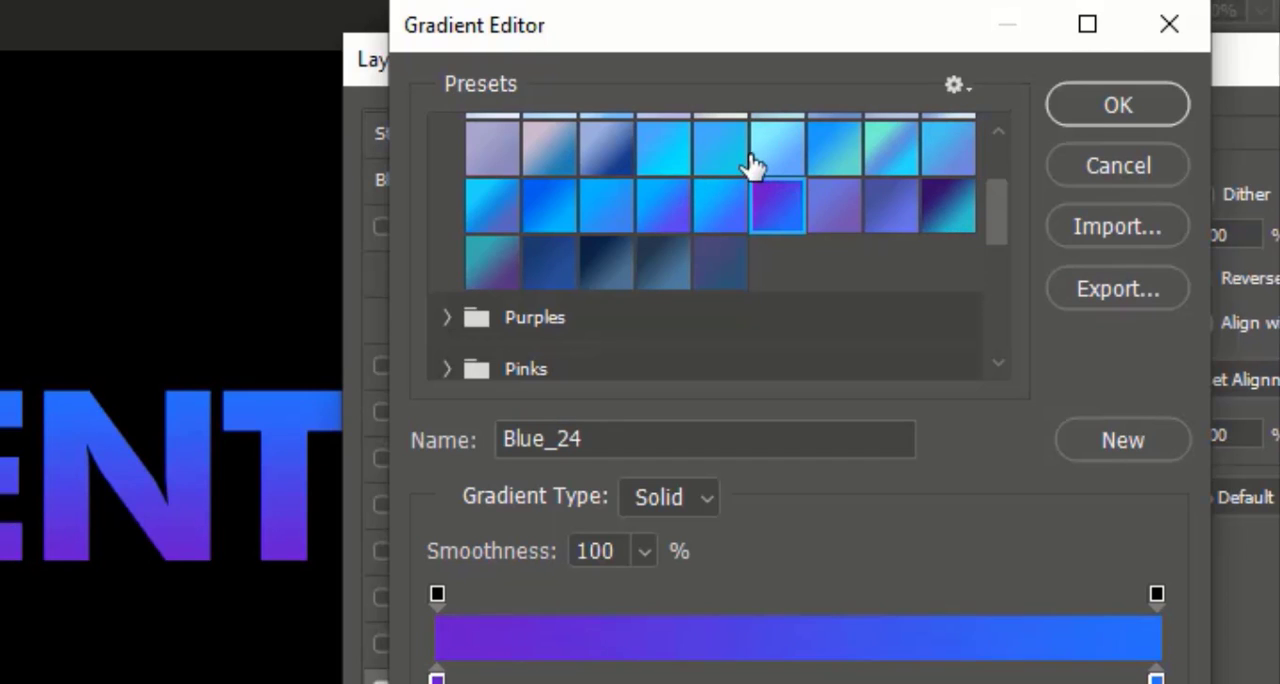
left_click(713, 210)
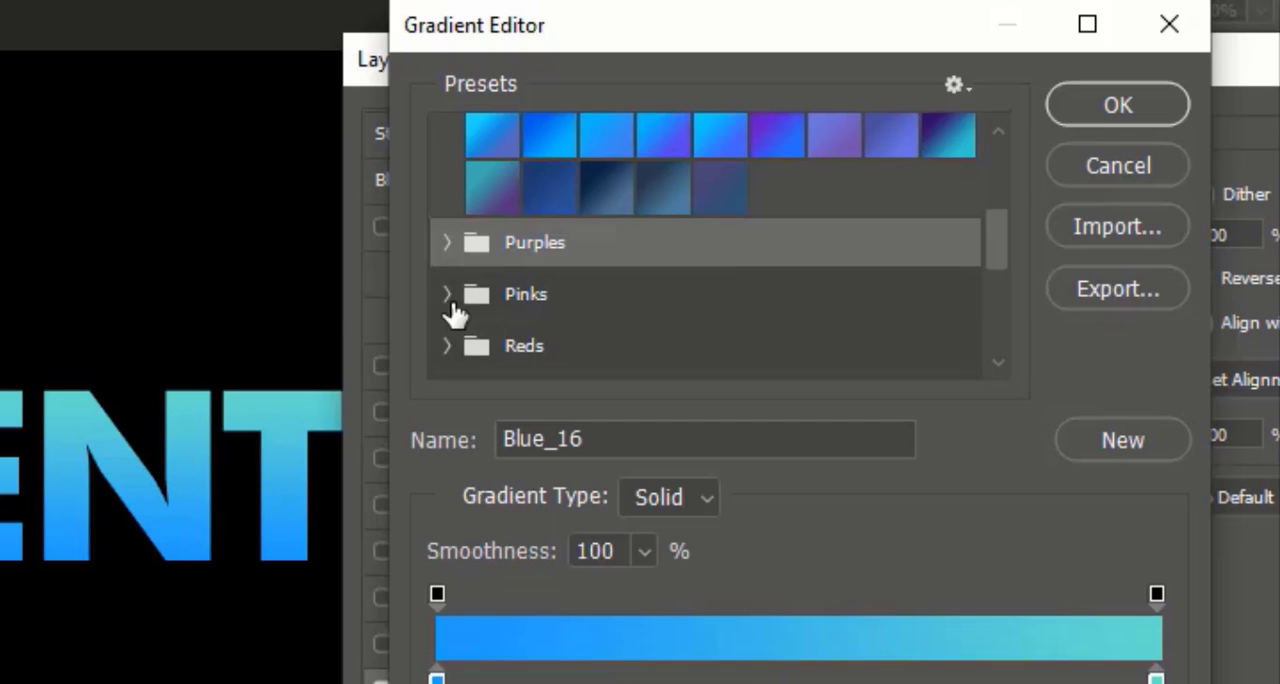
Try the Pink_17 preset, then pick the Black, White preset.
left_click(448, 294)
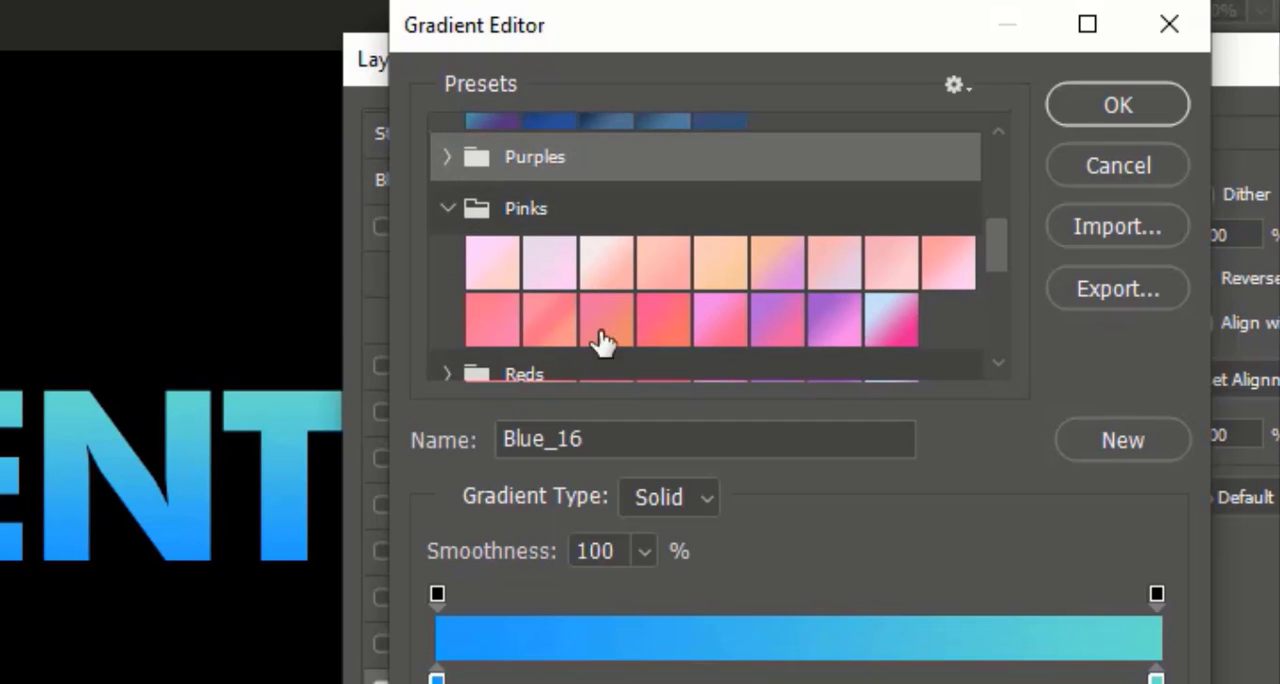
left_click(778, 318)
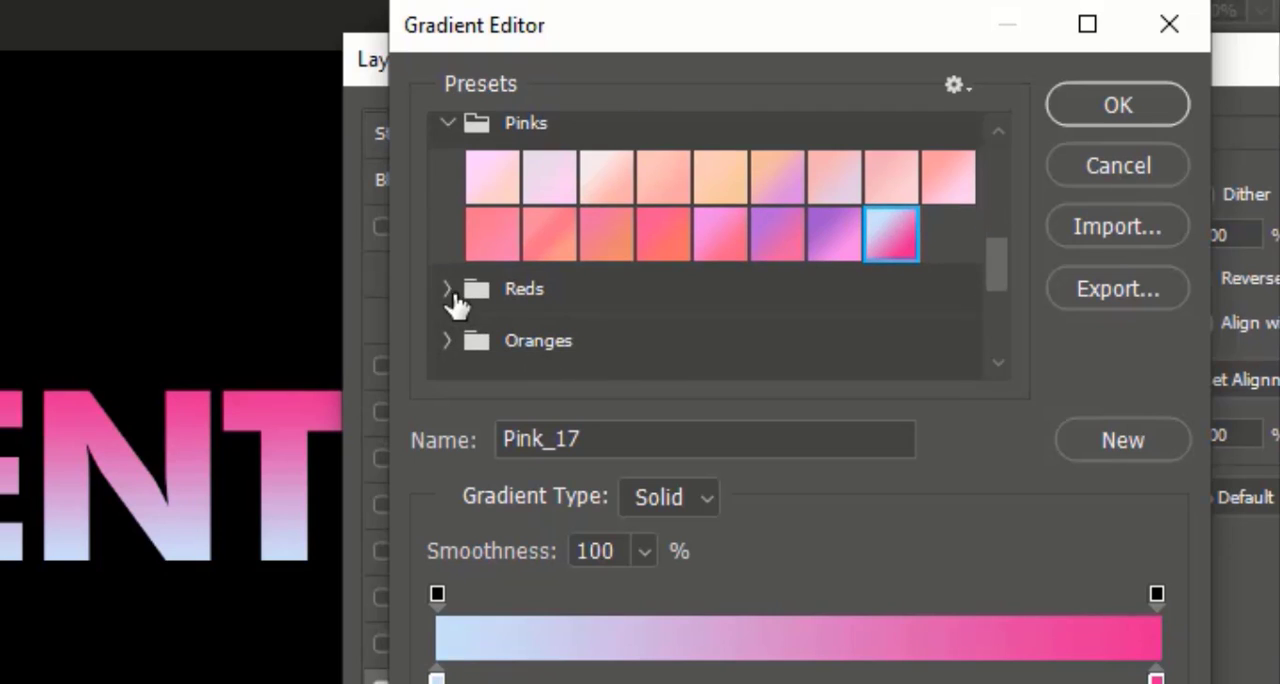
left_click(703, 343)
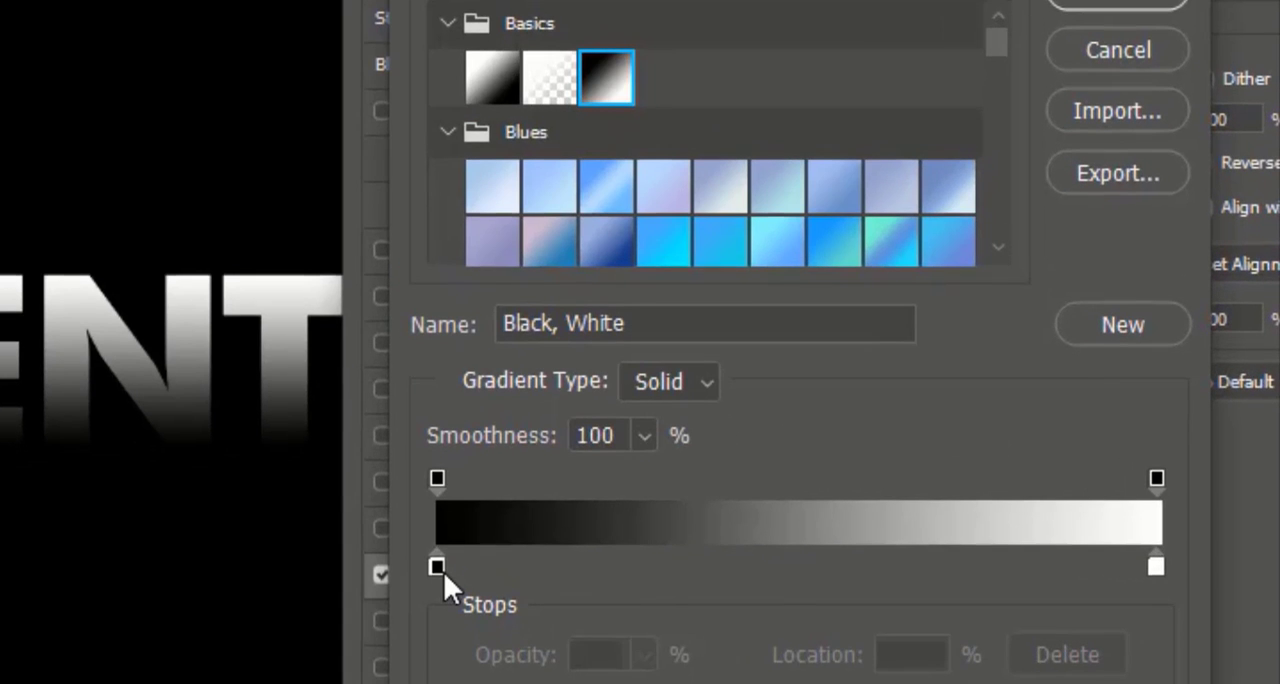
Apply the coral-to-red Orange_04 preset to the overlay.
left_click(437, 569)
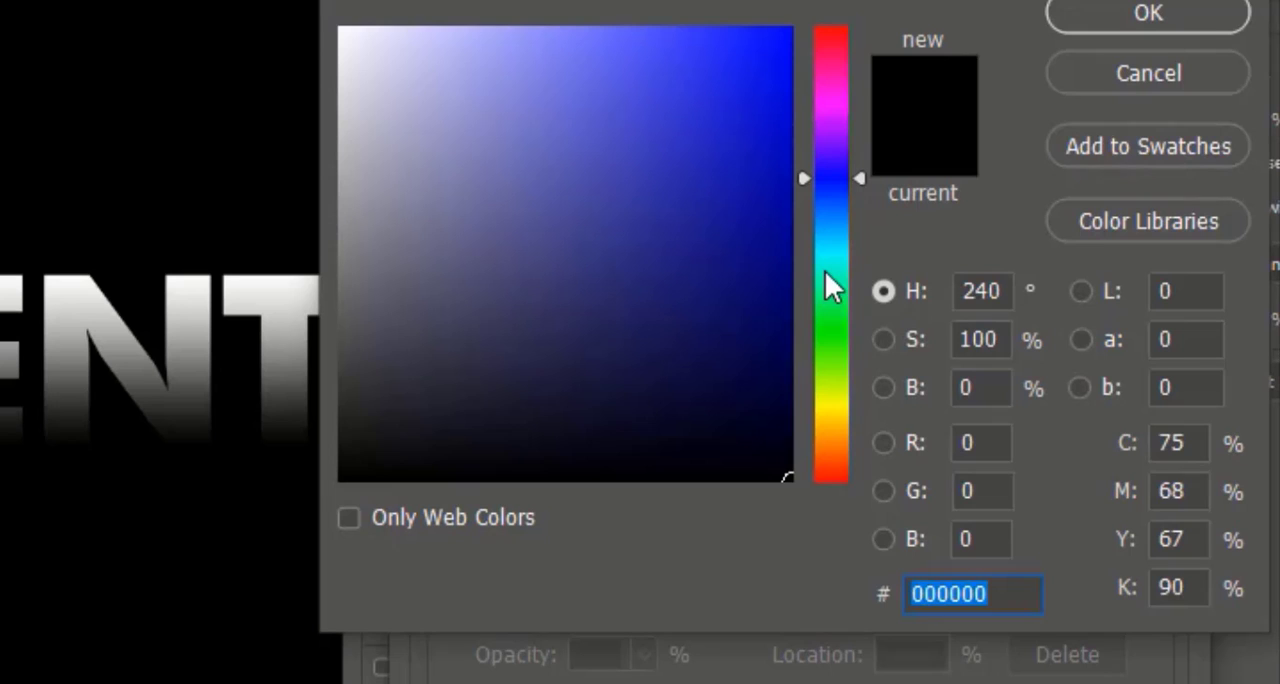
left_click(829, 333)
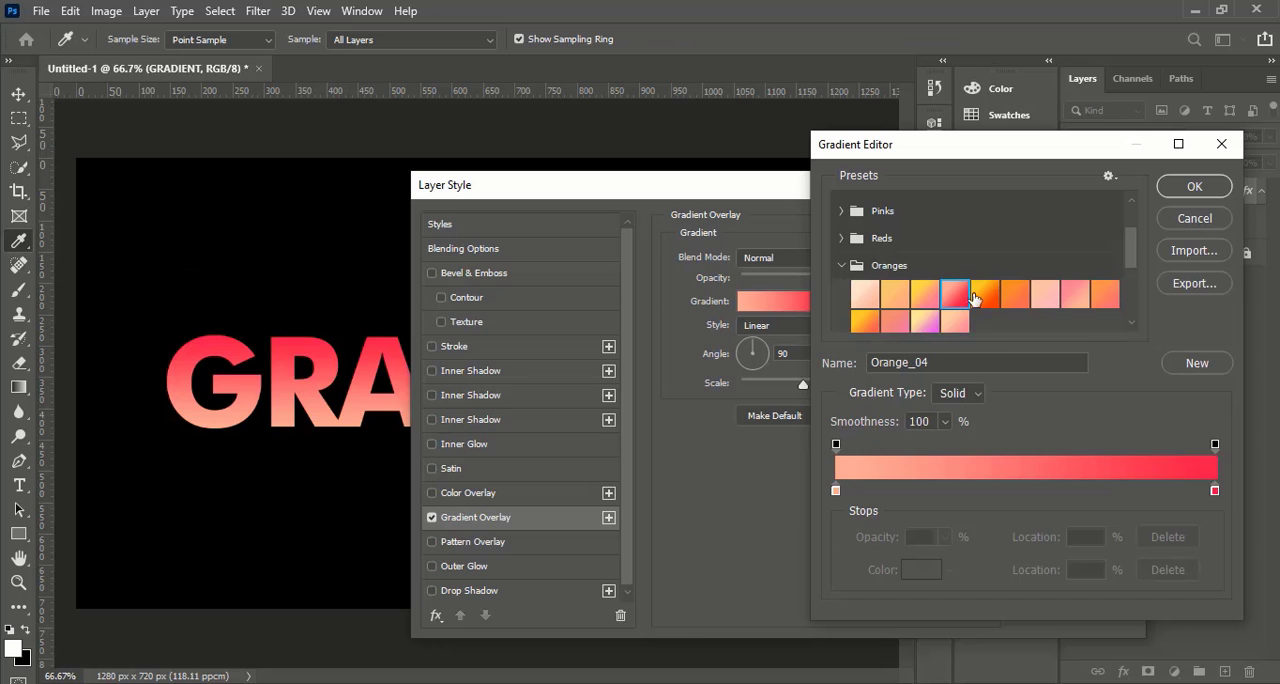
Confirm the Orange_04 gradient in both the Gradient Editor and Layer Style dialogs.
left_click(1194, 186)
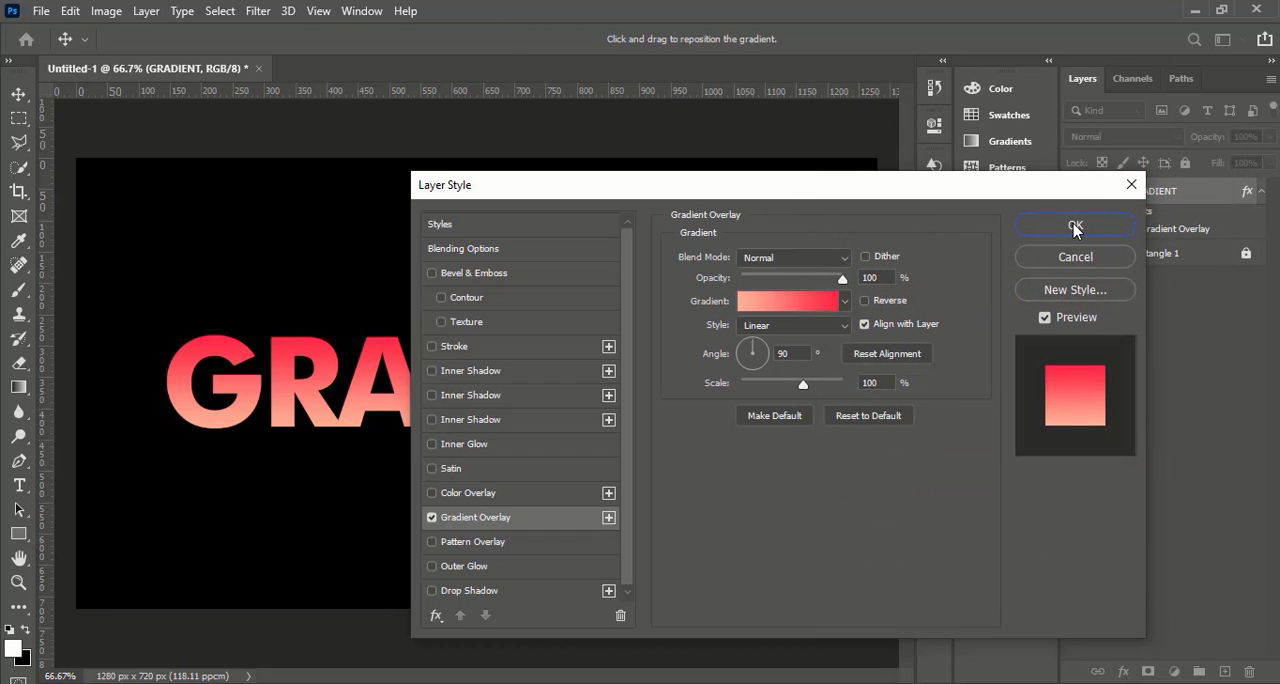
left_click(1074, 225)
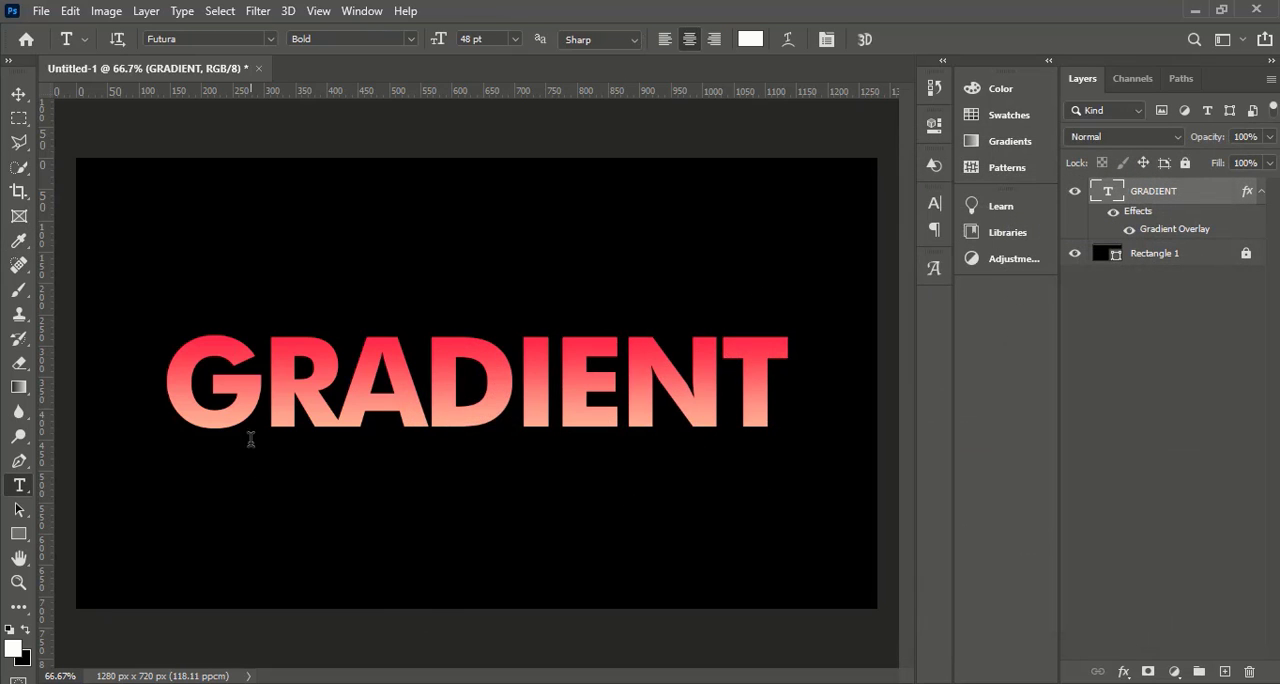
mouse_move(579, 210)
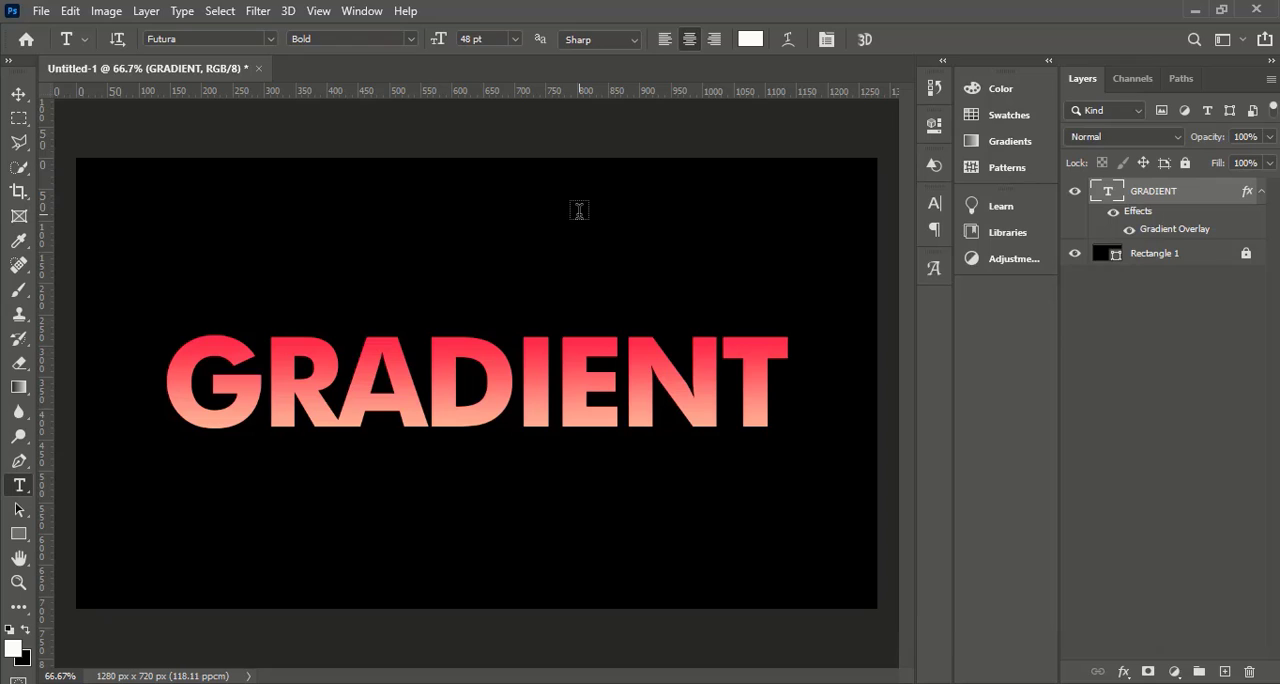
mouse_move(1192, 11)
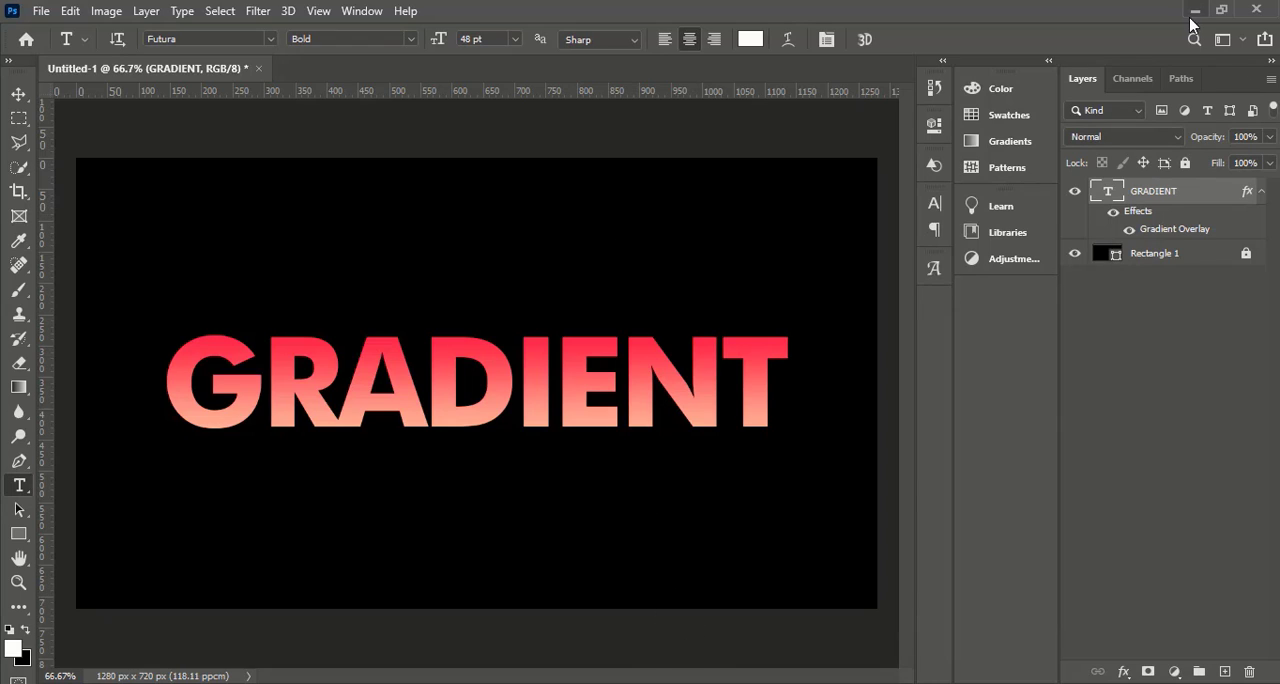